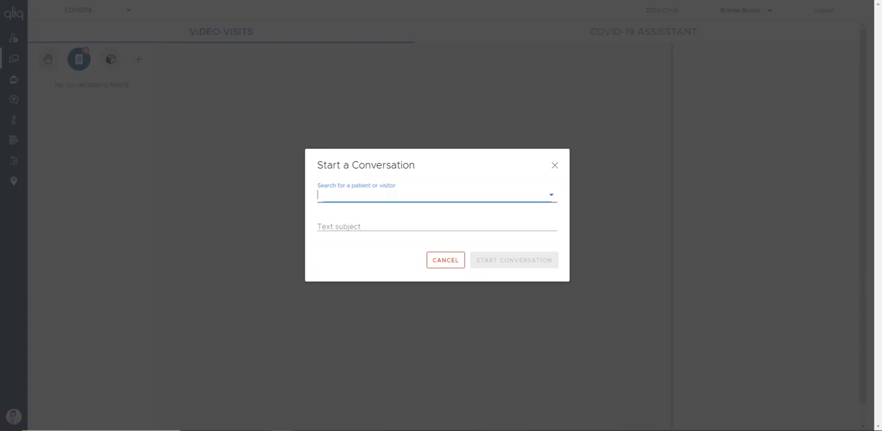
Start a conversation with patient Ben, messaging that University Health is ready for his virtual visit
type("Ben H")
left_click(437, 225)
type("University Health is ready for your virtual visit")
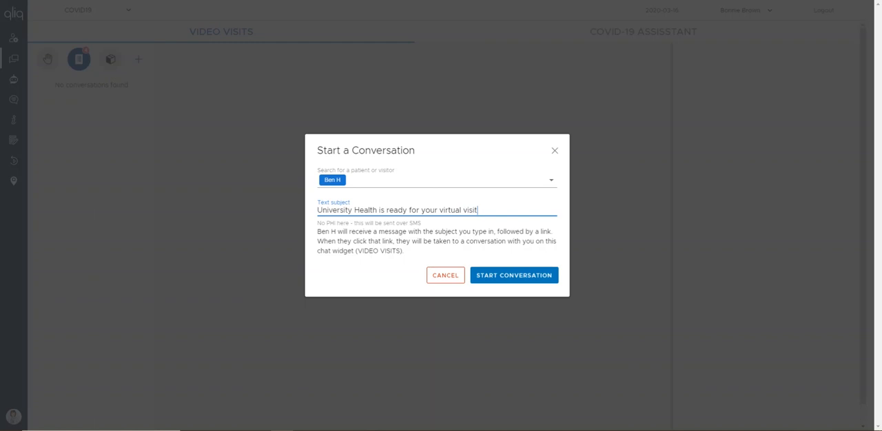
type("- let's g")
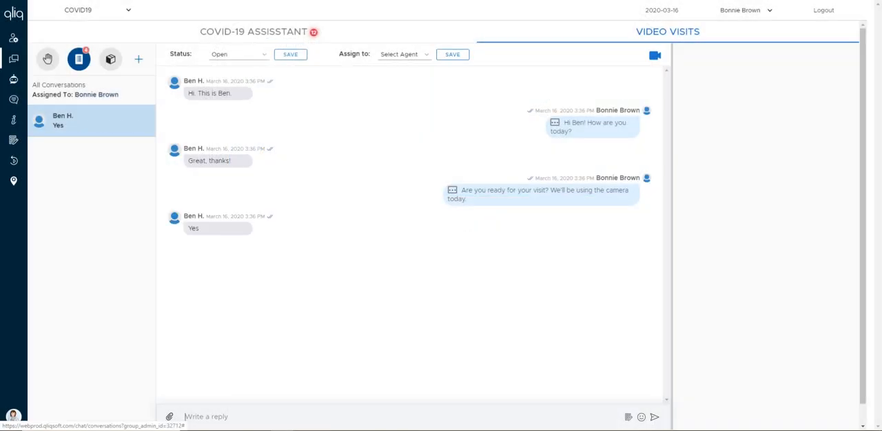
left_click(654, 55)
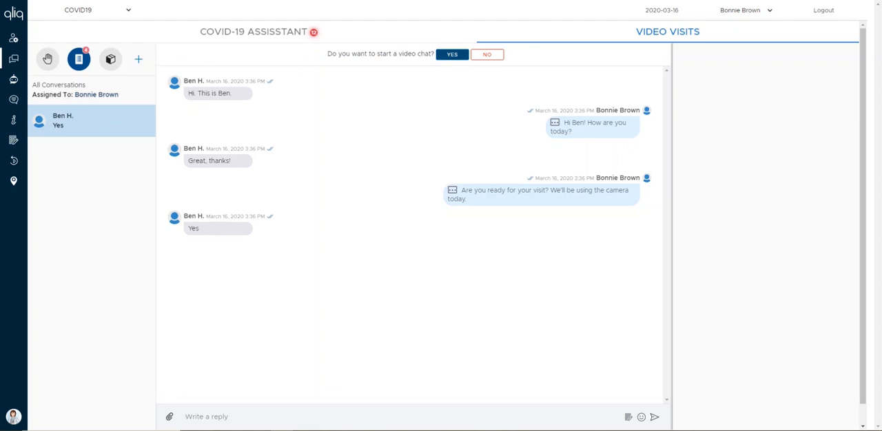
left_click(452, 55)
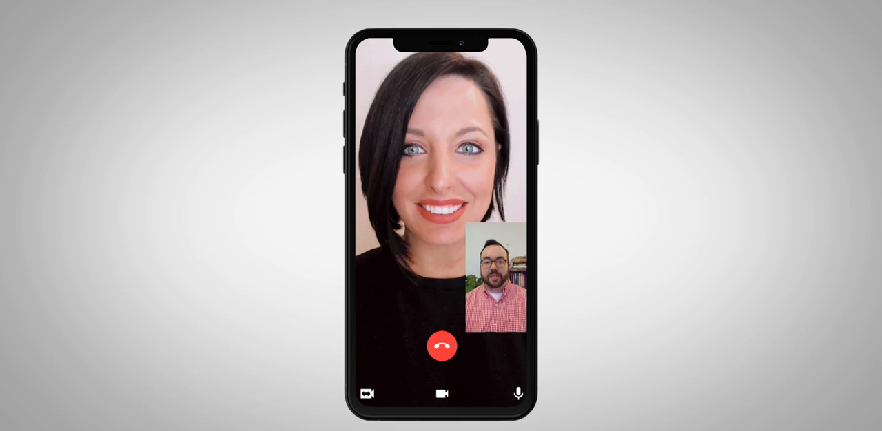
End the video call and bring up Pick a Quick Form showing the Post Visit Survey
left_click(441, 346)
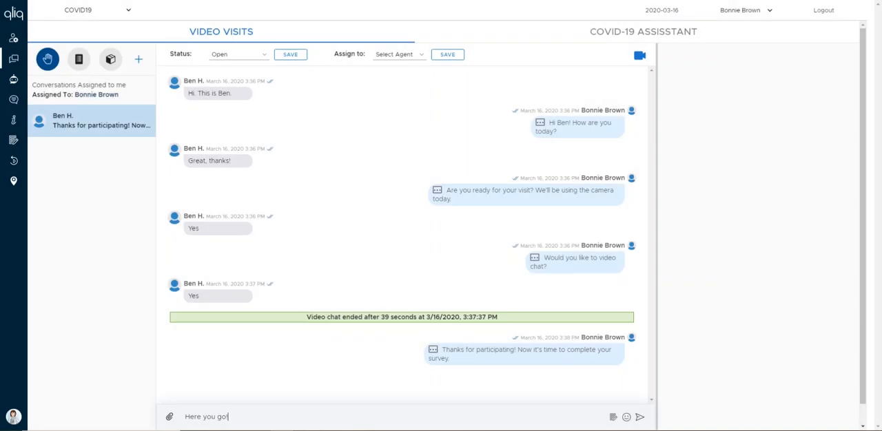
left_click(612, 416)
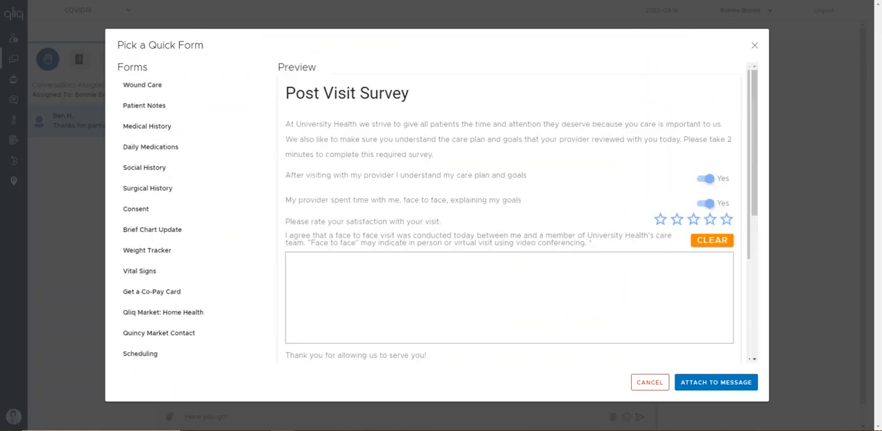